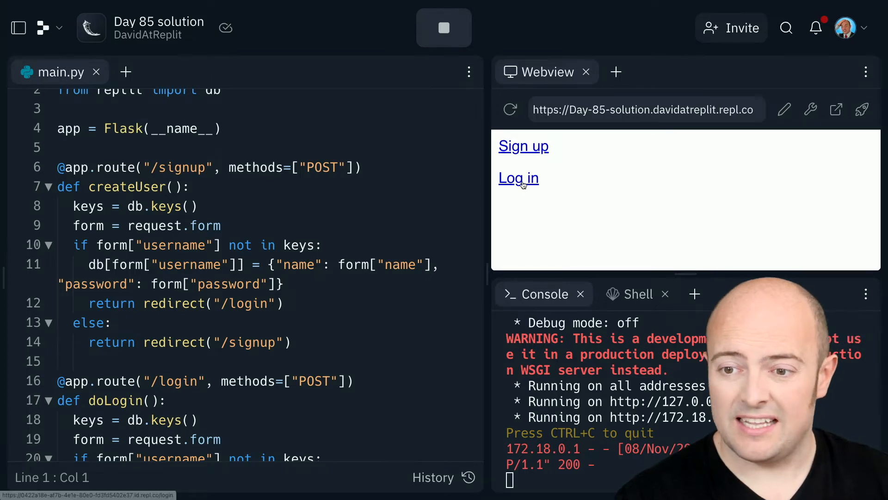
Submit existing credentials on the preview's login page, landing on a Not Found welcome route
{"action": "left_click", "coordinate": [517, 177]}
{"action": "type", "text": "david"}
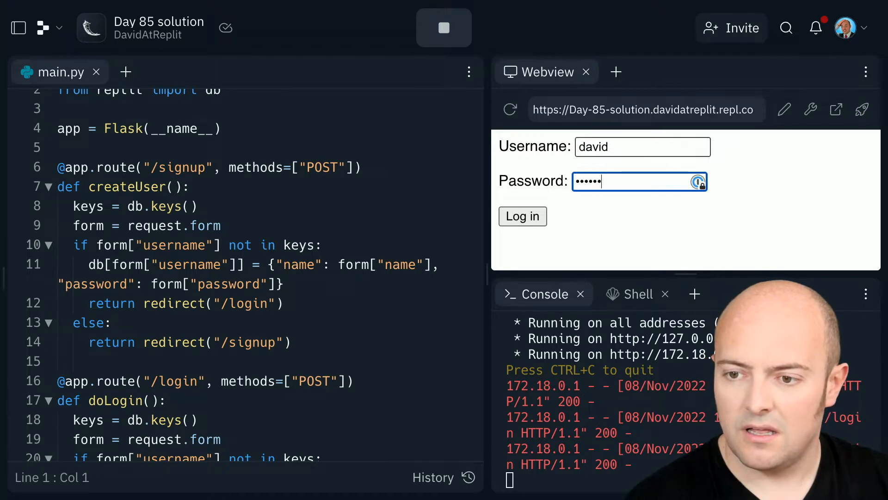
{"action": "left_click", "coordinate": [521, 216]}
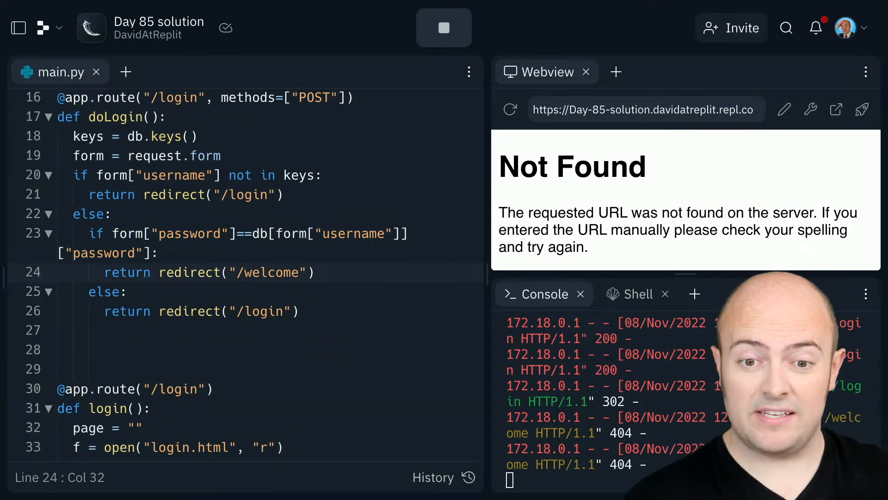
Add a /welcome route below doLogin in main.py returning '<h1>Hi there</h1>'
{"action": "left_click", "coordinate": [314, 273]}
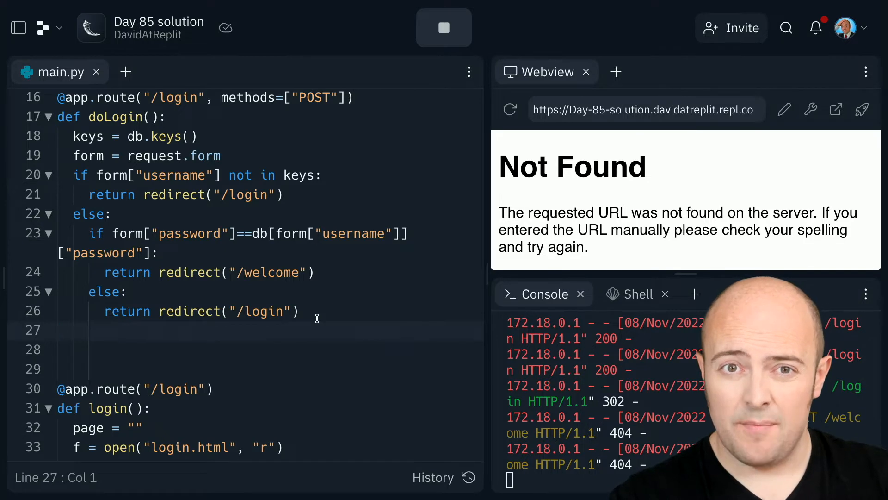
{"action": "left_click", "coordinate": [58, 330]}
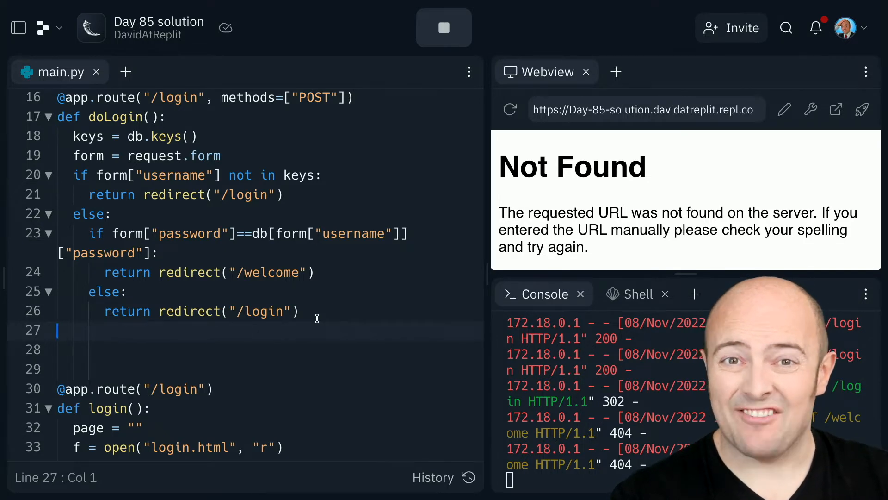
{"action": "mouse_move", "coordinate": [301, 344]}
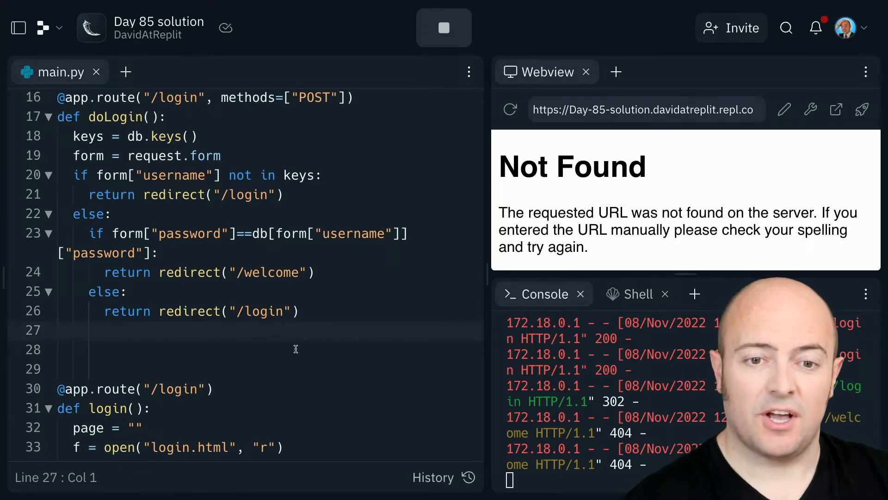
{"action": "type", "text": "#a"}
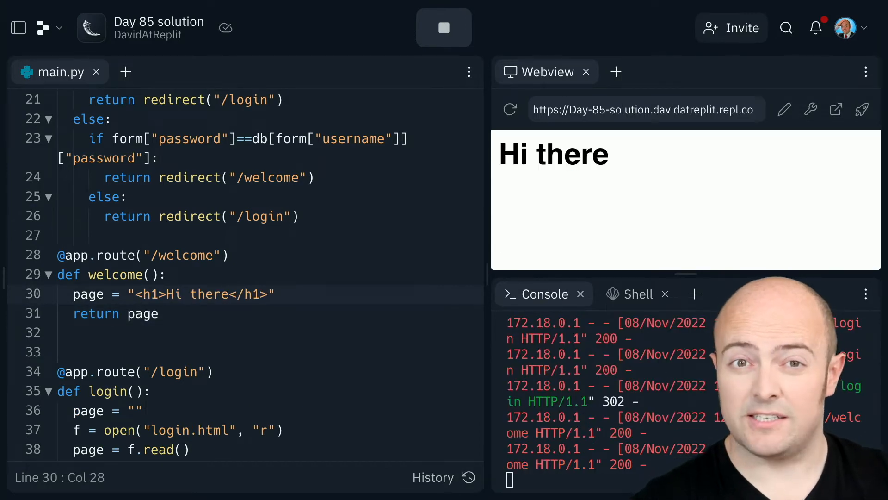
{"action": "mouse_move", "coordinate": [552, 204]}
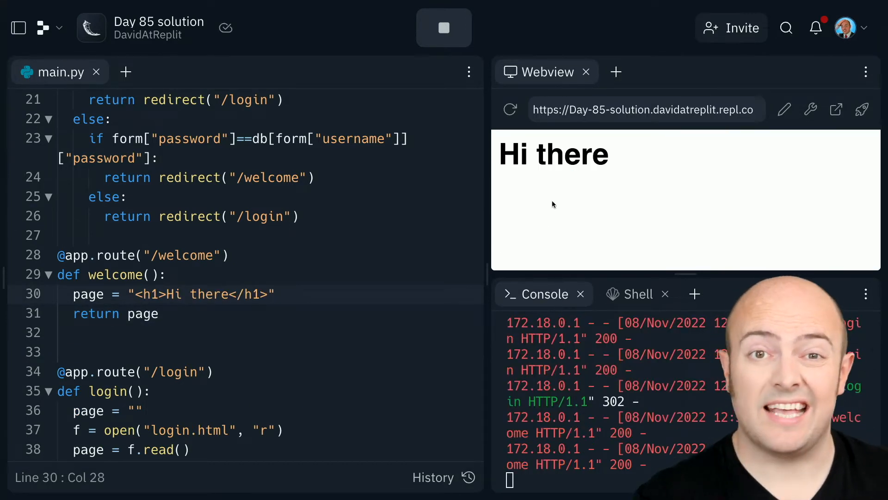
Import session and os, and set app.secret_key from the sessionKey secret
{"action": "scroll", "scroll_direction": "up", "scroll_amount": 3}
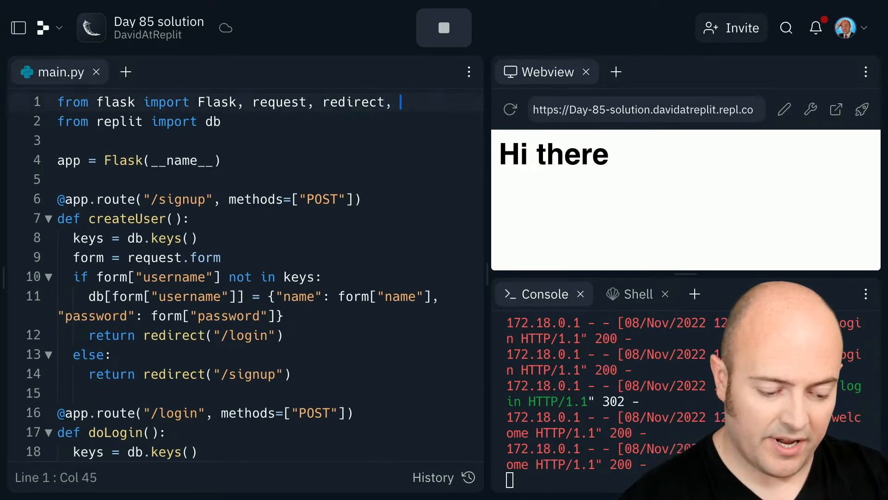
{"action": "type", "text": "session"}
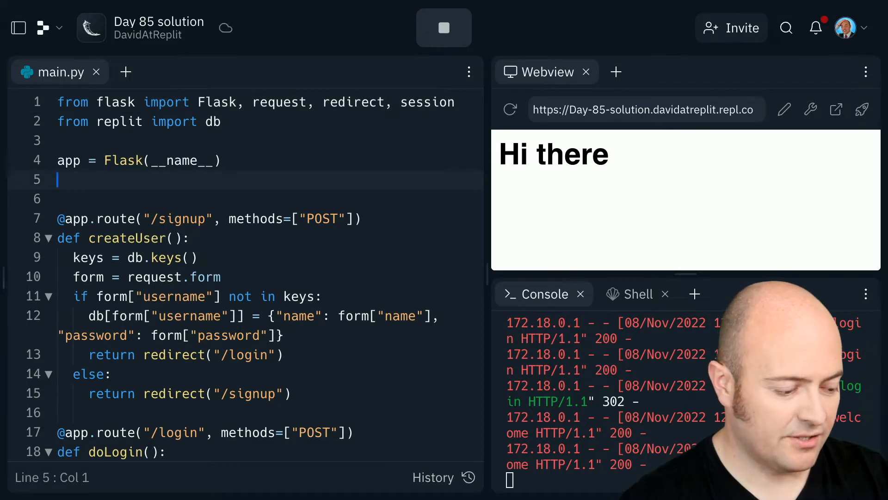
{"action": "type", "text": "app.secret_key ="}
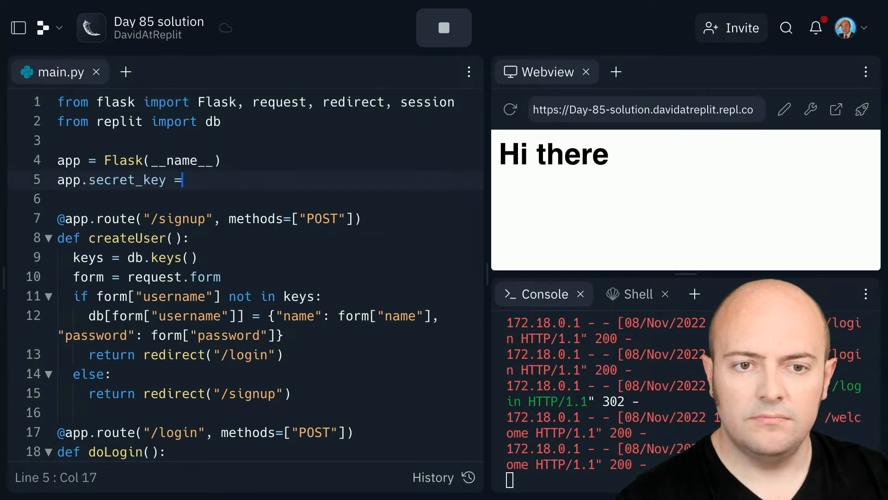
{"action": "left_click", "coordinate": [17, 28]}
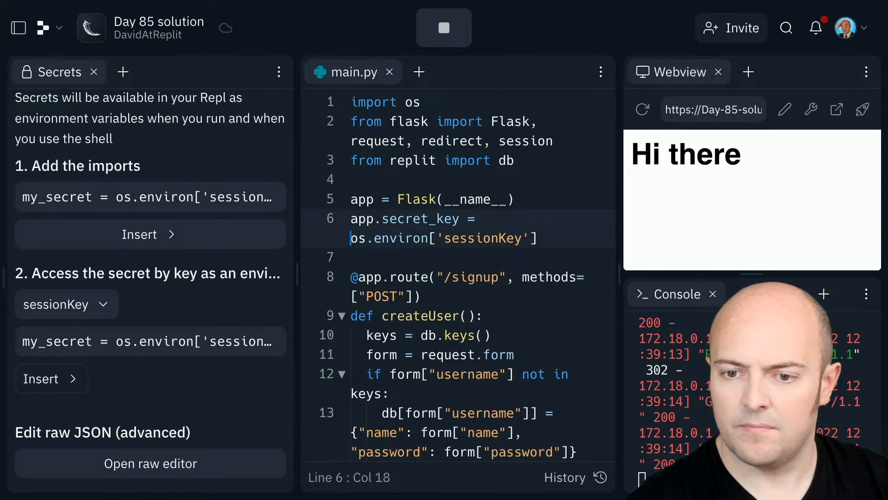
{"action": "left_click", "coordinate": [94, 72]}
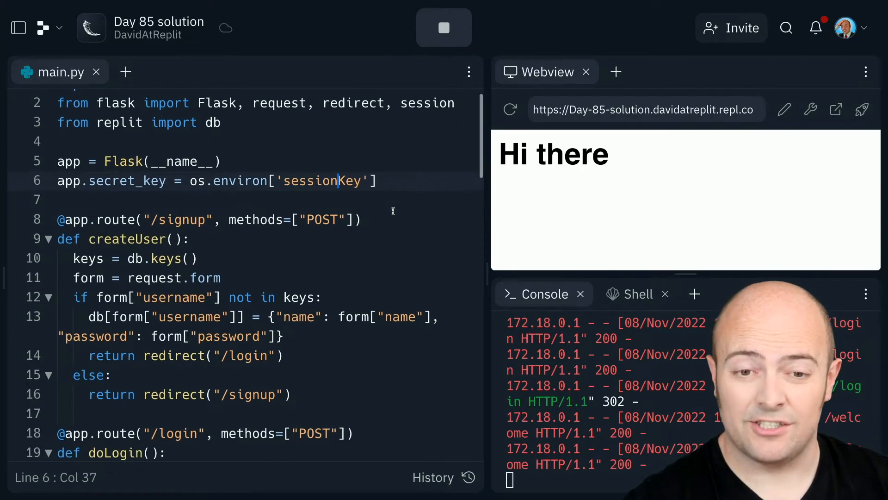
Store the submitted username in session["loggedIn"] in the login handler
{"action": "scroll", "scroll_direction": "down", "scroll_amount": 3}
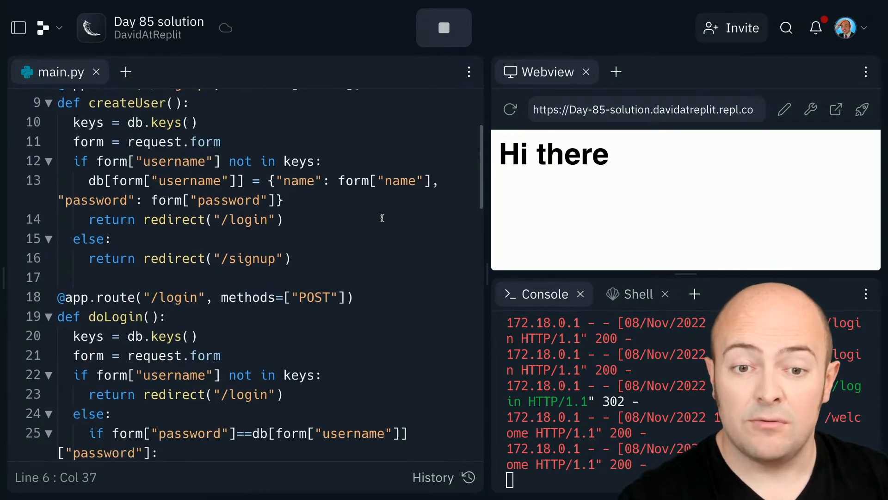
{"action": "scroll", "scroll_direction": "down", "scroll_amount": 3}
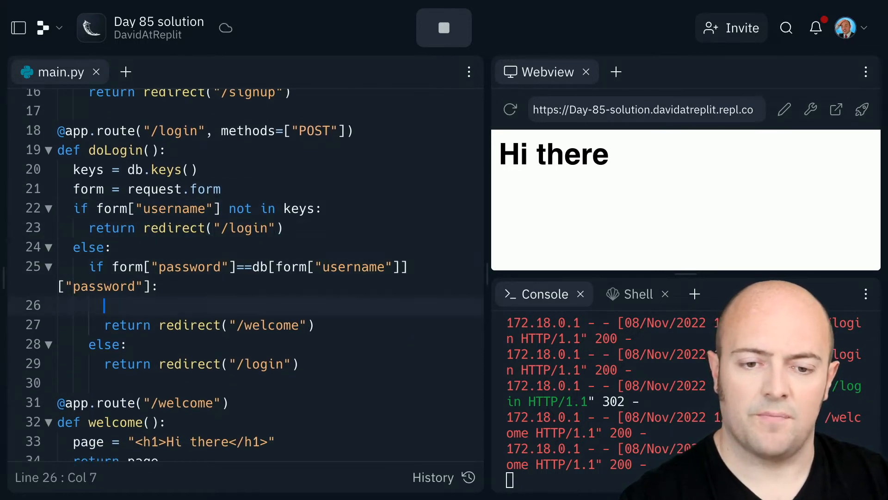
{"action": "type", "text": "session"}
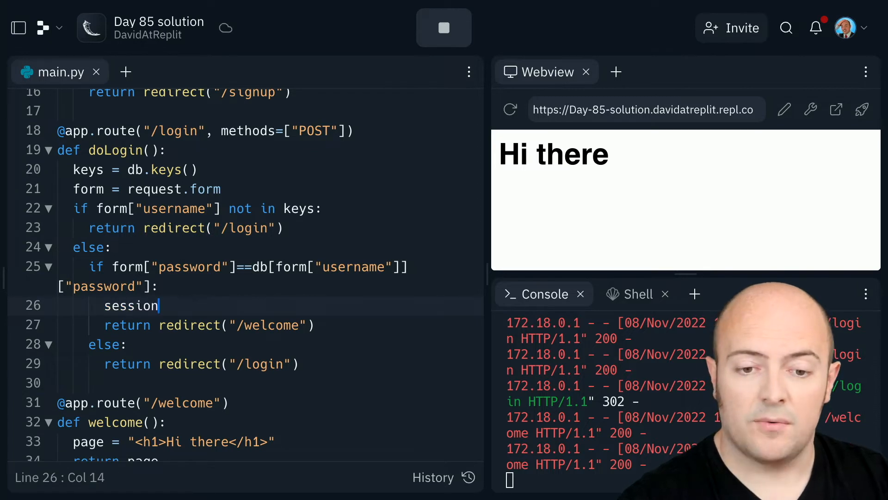
{"action": "type", "text": "[\"logged\"]"}
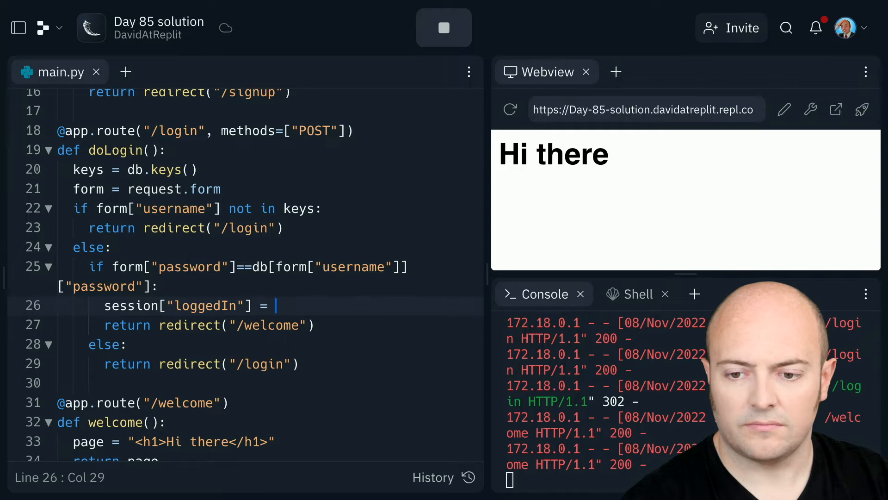
{"action": "type", "text": "form[\"username\"]"}
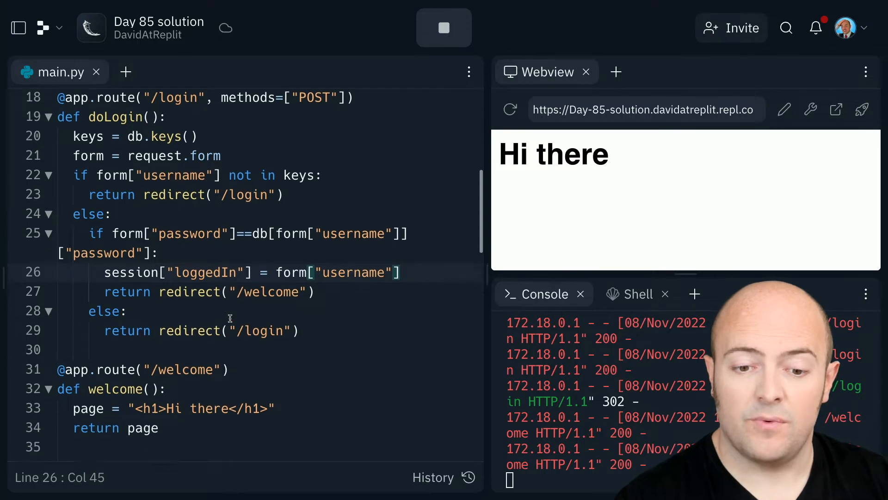
Make the welcome heading an f-string interpolating db[session["loggedIn"]]
{"action": "scroll", "scroll_direction": "down", "scroll_amount": 3}
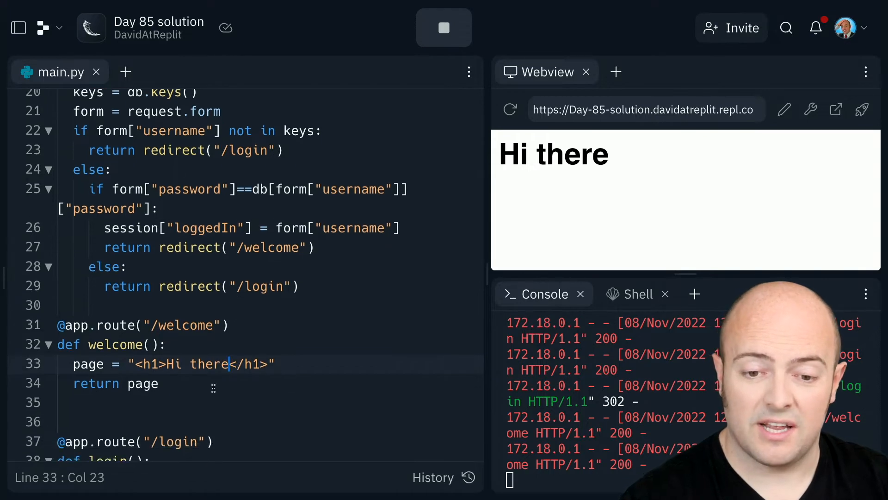
{"action": "type", "text": "f"}
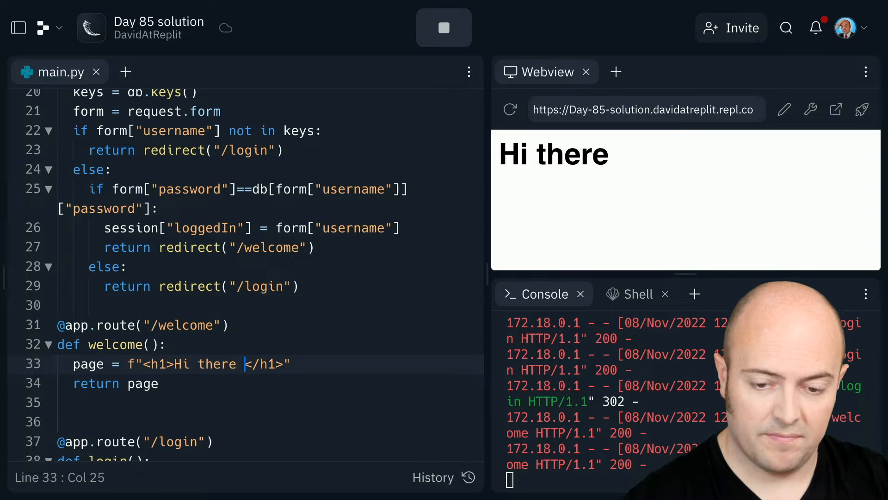
{"action": "type", "text": "{db[]}"}
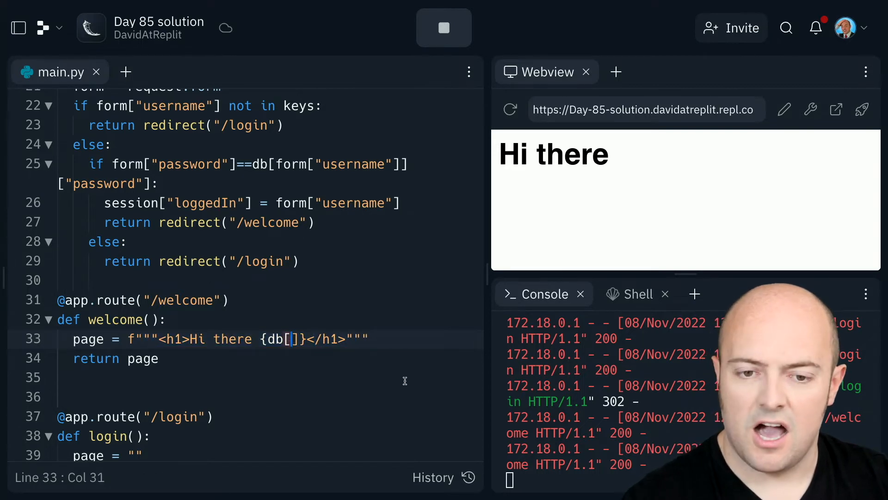
{"action": "type", "text": "\""}
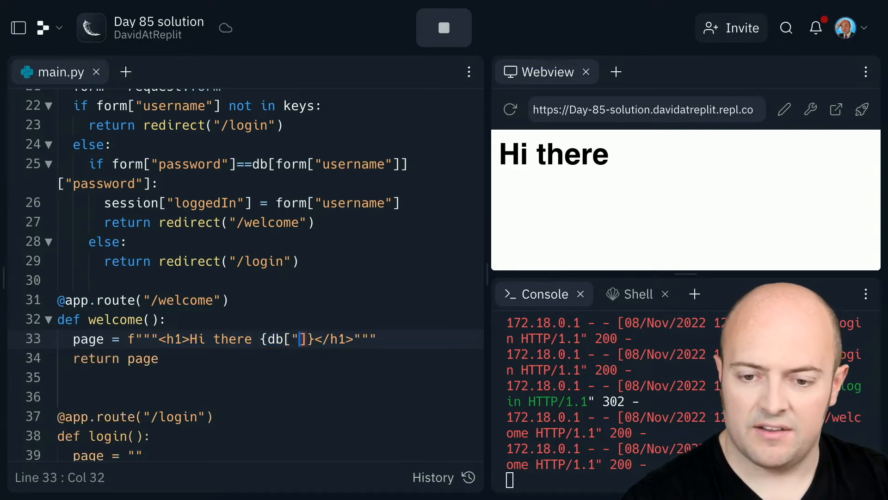
{"action": "type", "text": "\""}
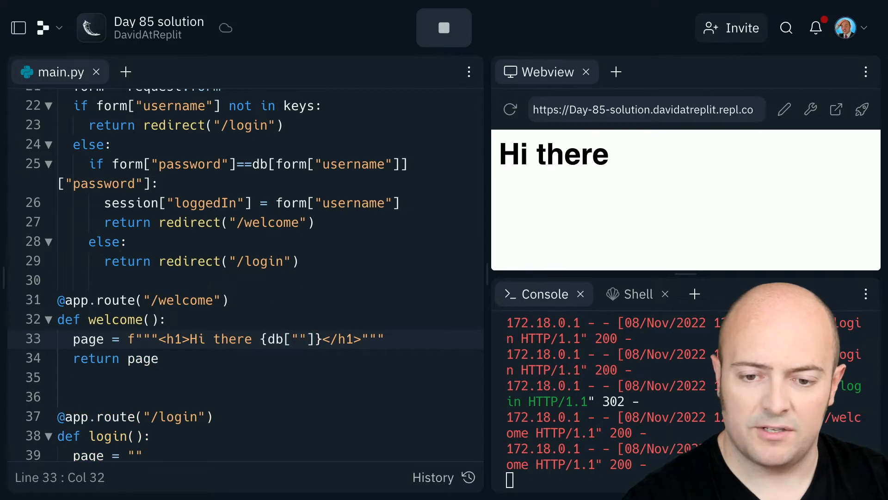
{"action": "type", "text": "session["}
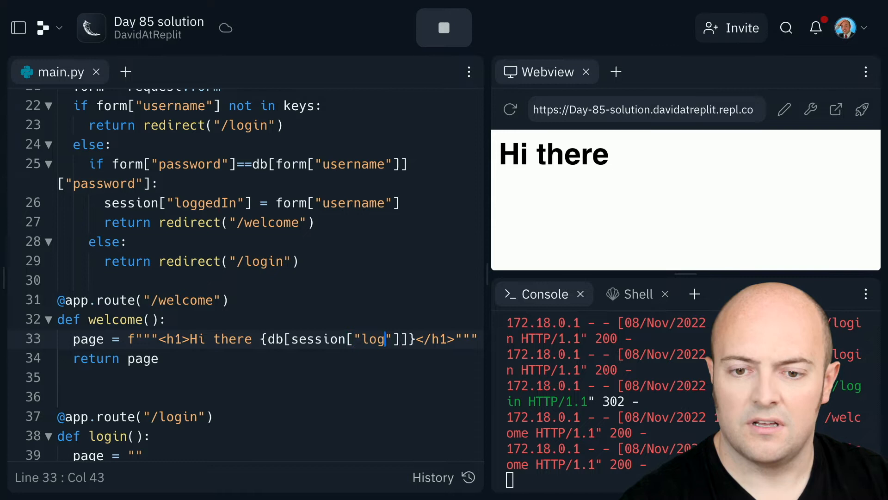
{"action": "type", "text": "gedIn"}
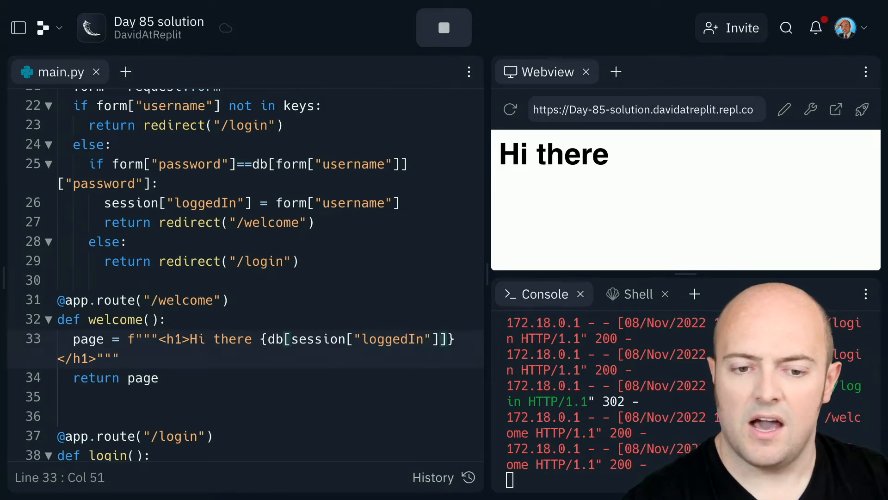
Restart the app, open it in a new tab, and log in to view the welcome page
{"action": "left_click", "coordinate": [444, 28]}
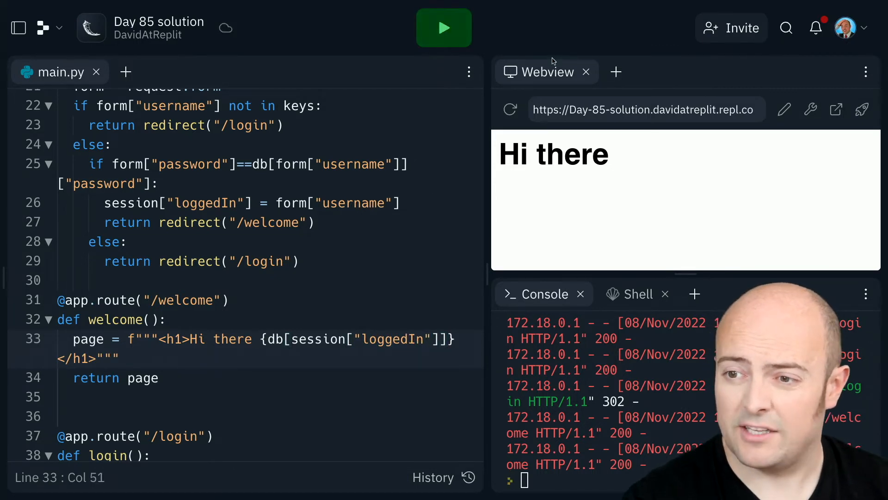
{"action": "left_click", "coordinate": [444, 28]}
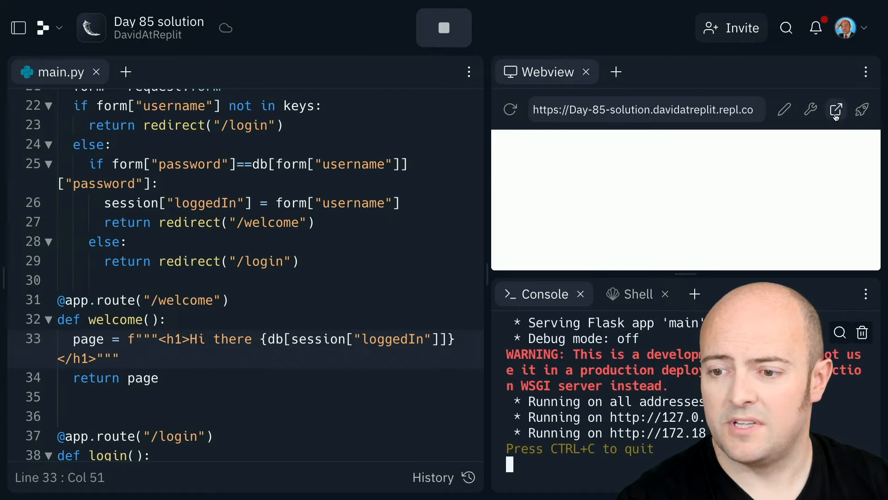
{"action": "left_click", "coordinate": [836, 110]}
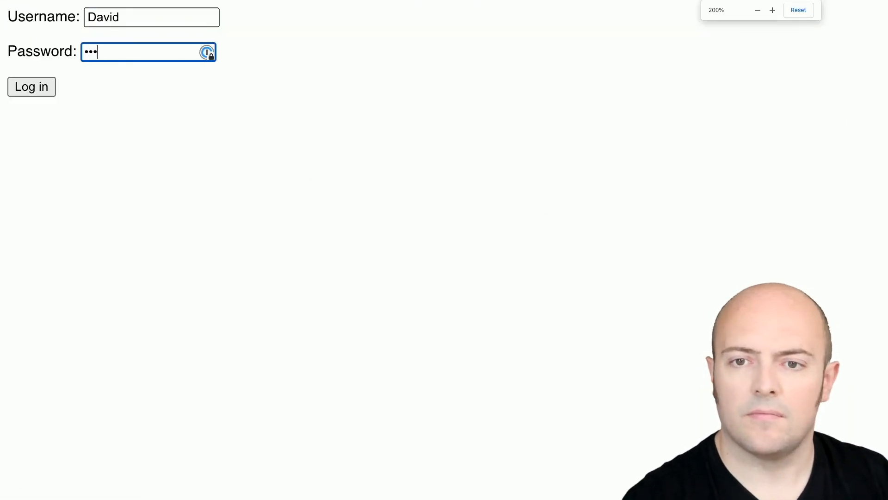
{"action": "left_click", "coordinate": [31, 87]}
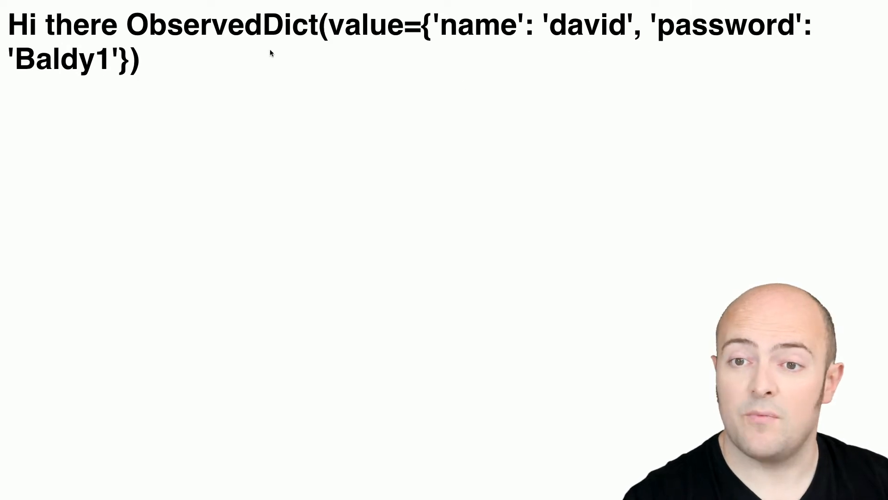
{"action": "mouse_move", "coordinate": [494, 27]}
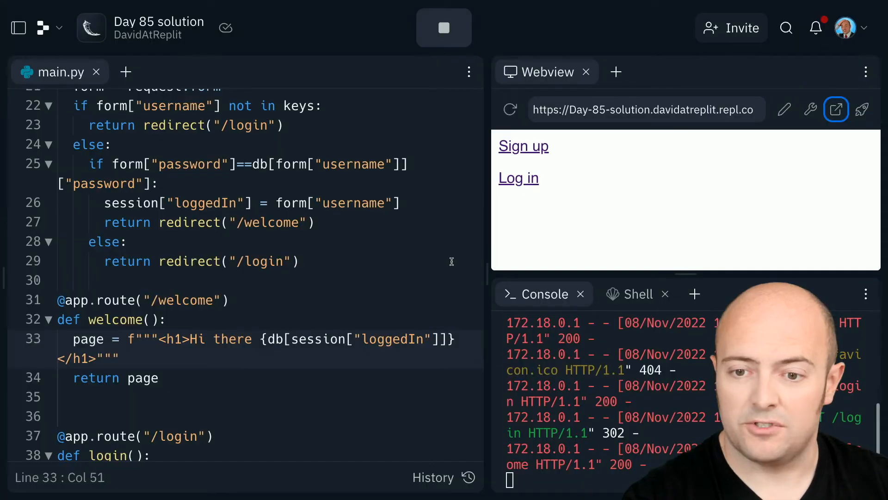
Append ["name"] to the welcome page's user lookup and test the login greeting
{"action": "left_click", "coordinate": [245, 339]}
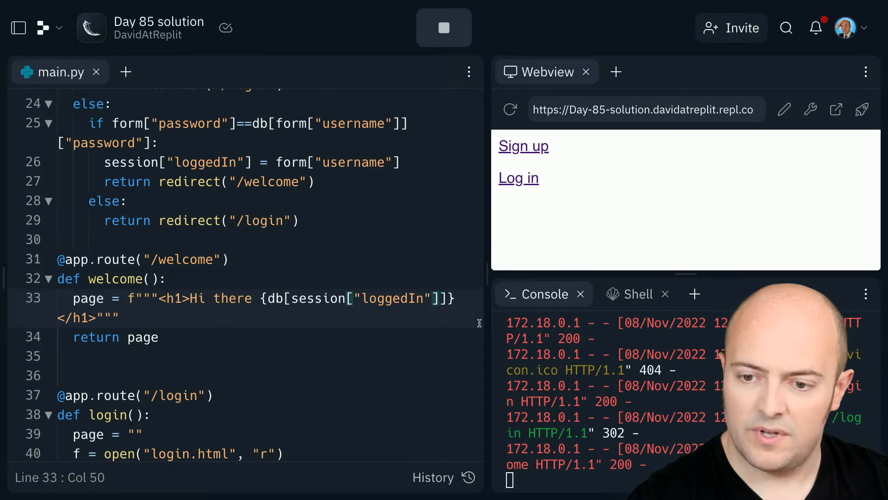
{"action": "type", "text": "[\"name\"]"}
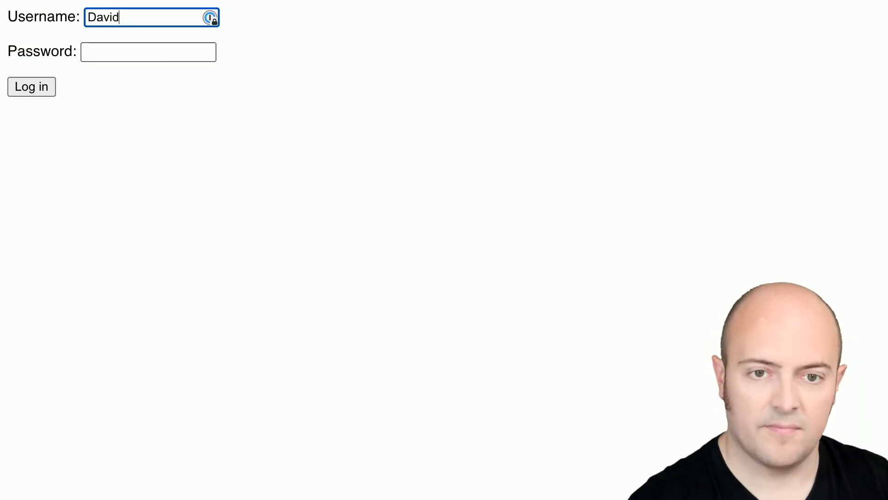
{"action": "left_click", "coordinate": [148, 52]}
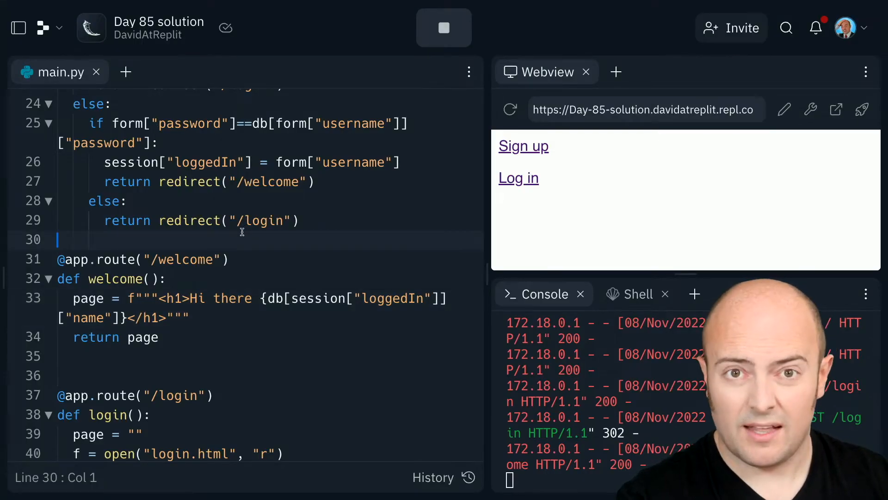
{"action": "scroll", "scroll_direction": "up", "scroll_amount": 3}
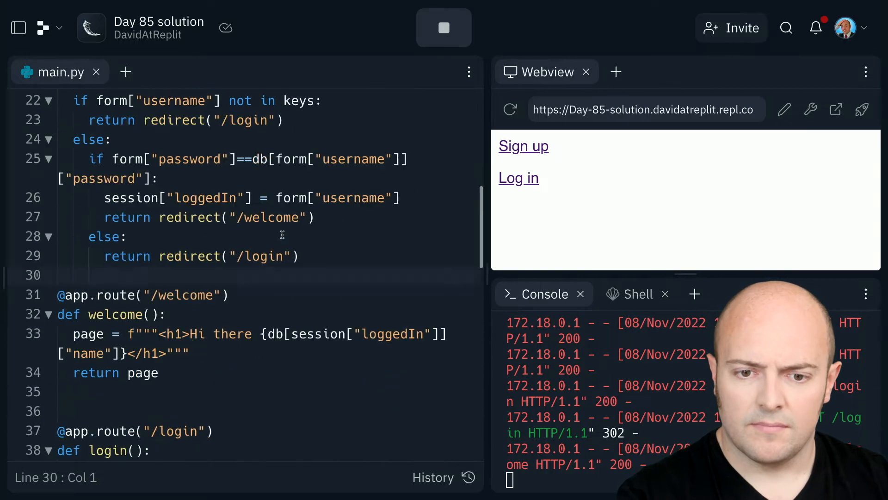
{"action": "scroll", "scroll_direction": "down", "scroll_amount": 3}
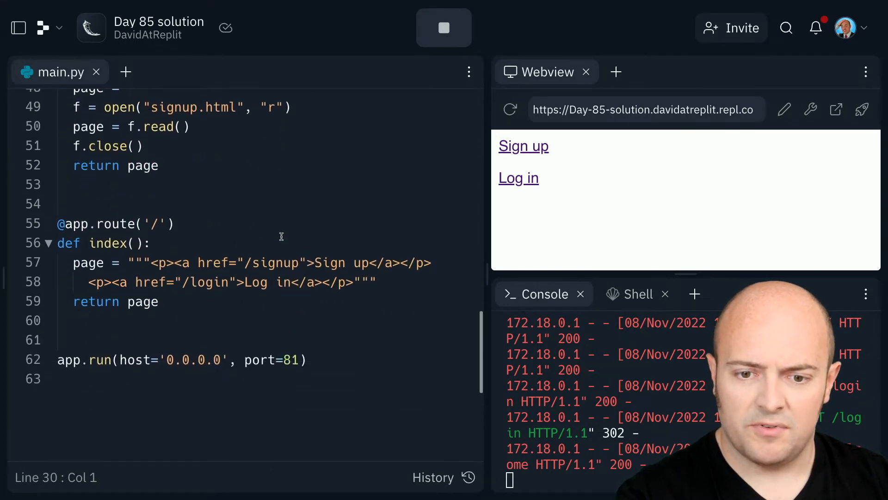
{"action": "left_click", "coordinate": [223, 243]}
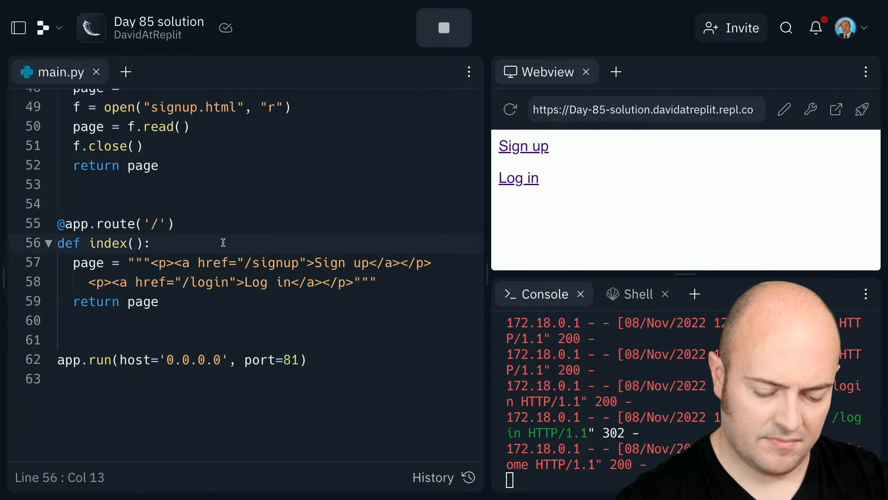
Add 'if session.get("loggedIn"): return redirect("/welcome")' at the top of index()
{"action": "type", "text": "if sessio"}
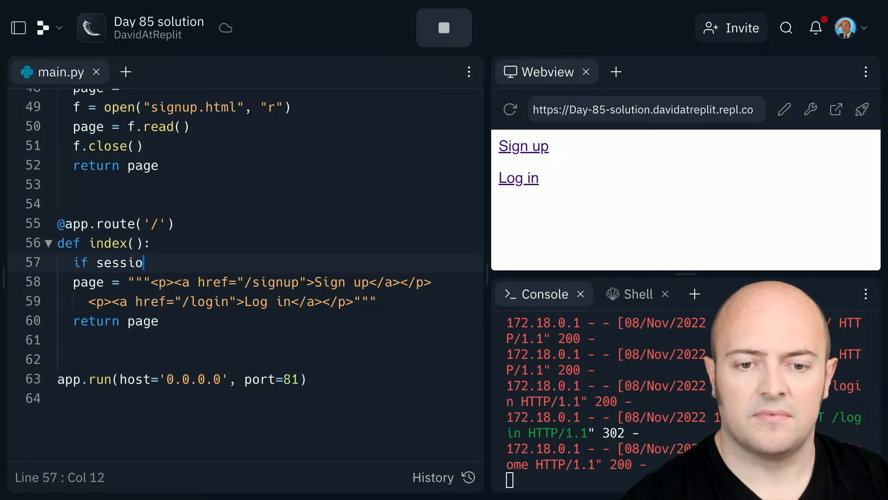
{"action": "type", "text": "n."}
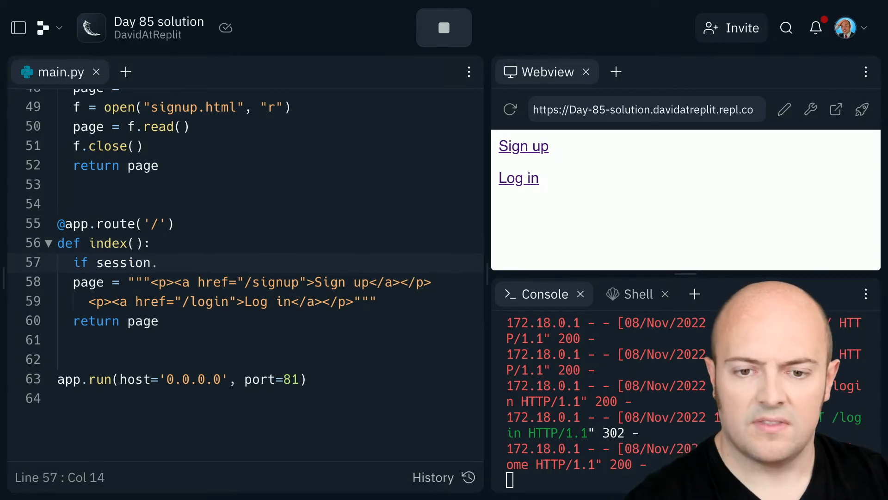
{"action": "type", "text": "get(\"loggesI\")"}
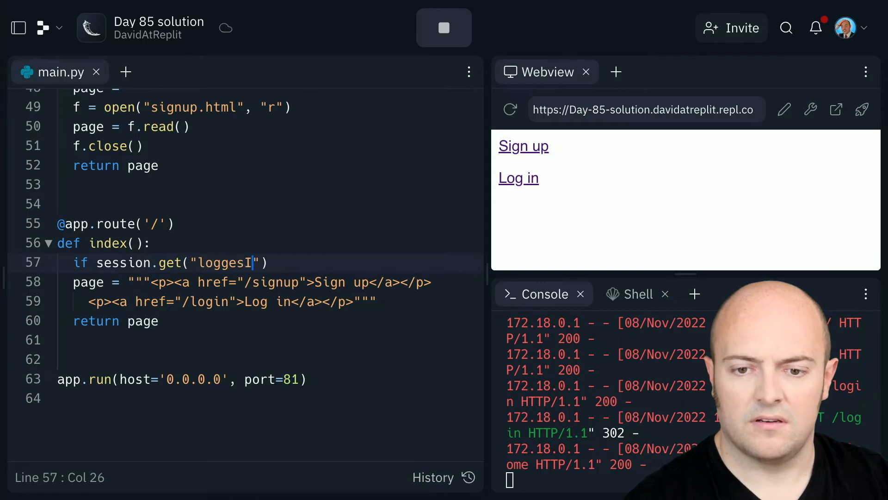
{"action": "type", "text": "dIn"}
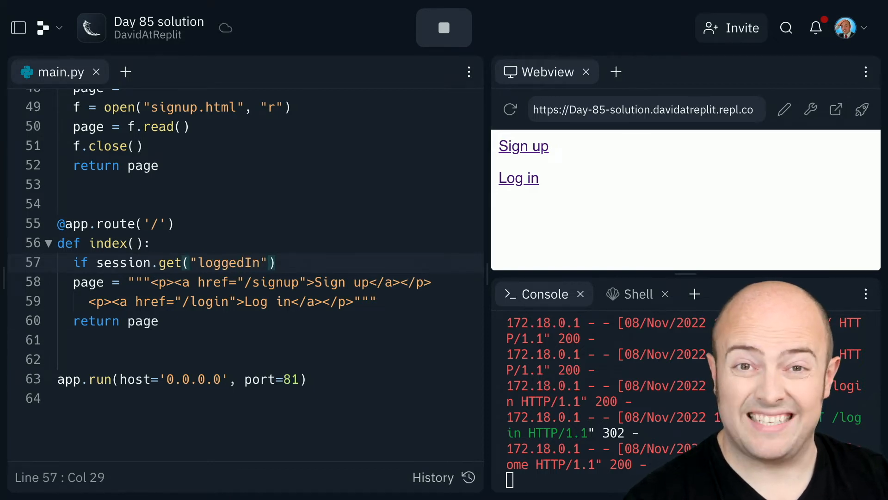
{"action": "type", "text": ":"}
{"action": "key", "text": "Enter"}
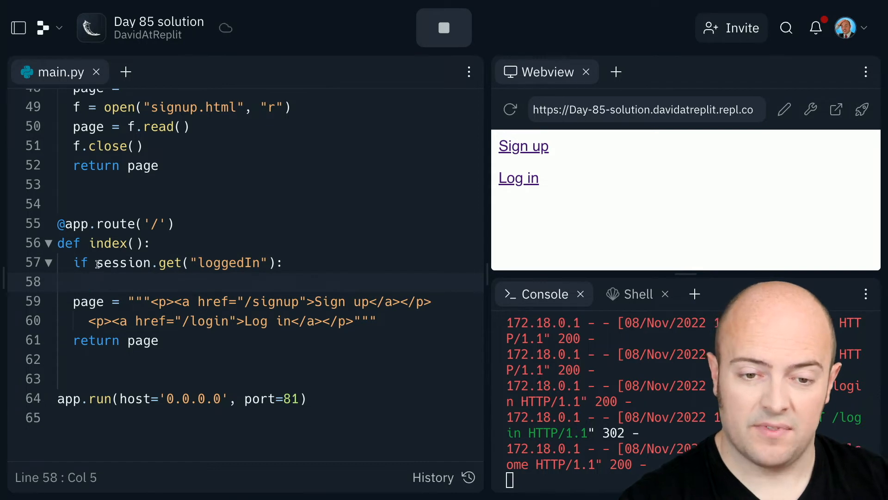
{"action": "type", "text": "not"}
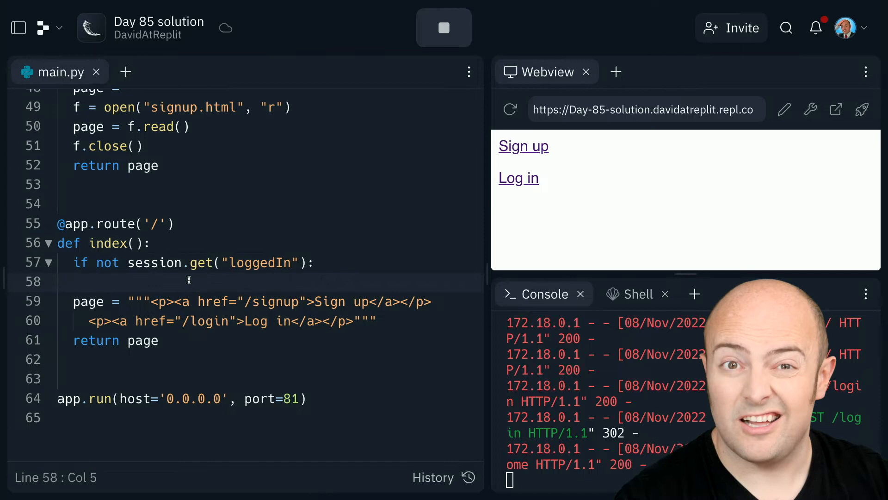
{"action": "type", "text": "re"}
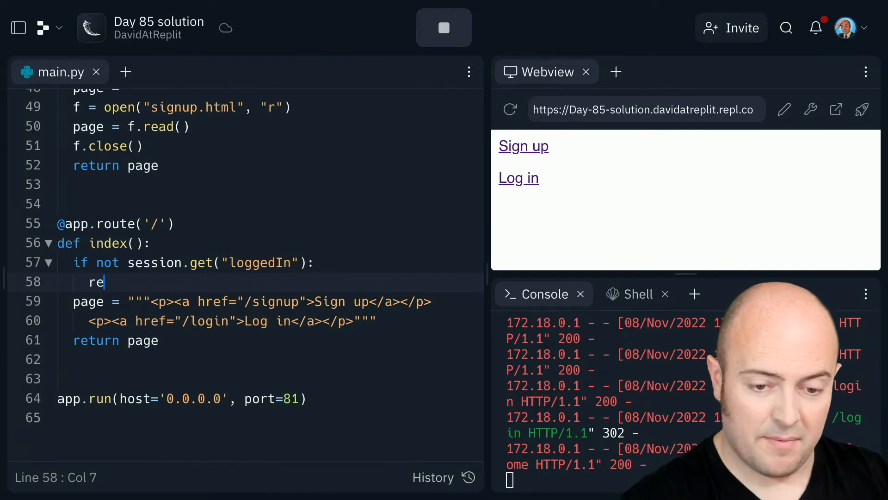
{"action": "type", "text": "turn"}
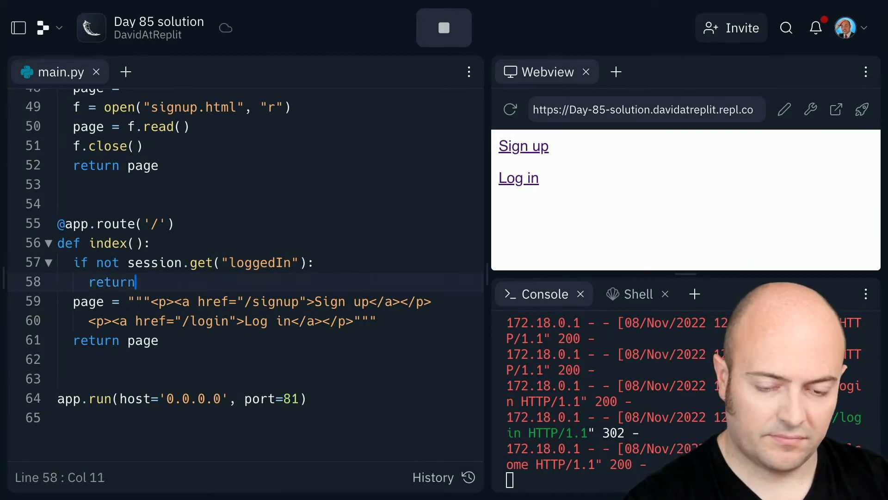
{"action": "type", "text": "redirect(\"/welcome"}
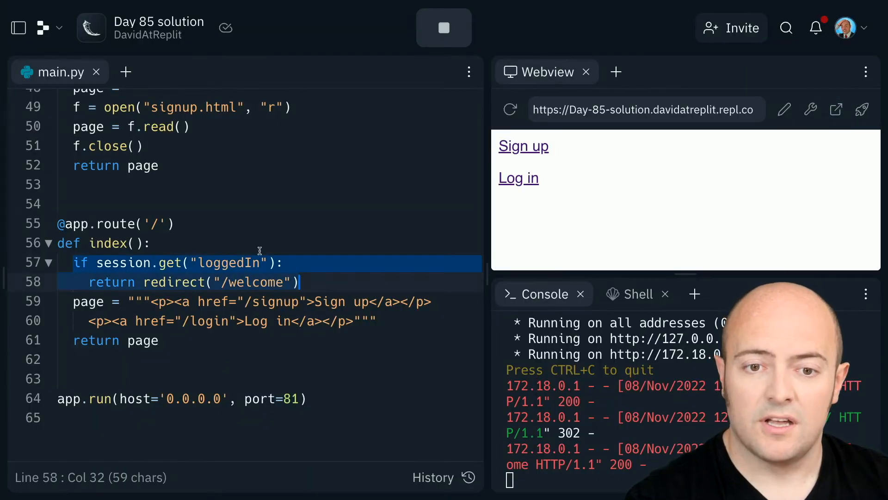
Add the logged-in redirect to login, signup, doLogin and createUser, then rerun the app
{"action": "scroll", "scroll_direction": "up", "scroll_amount": 3}
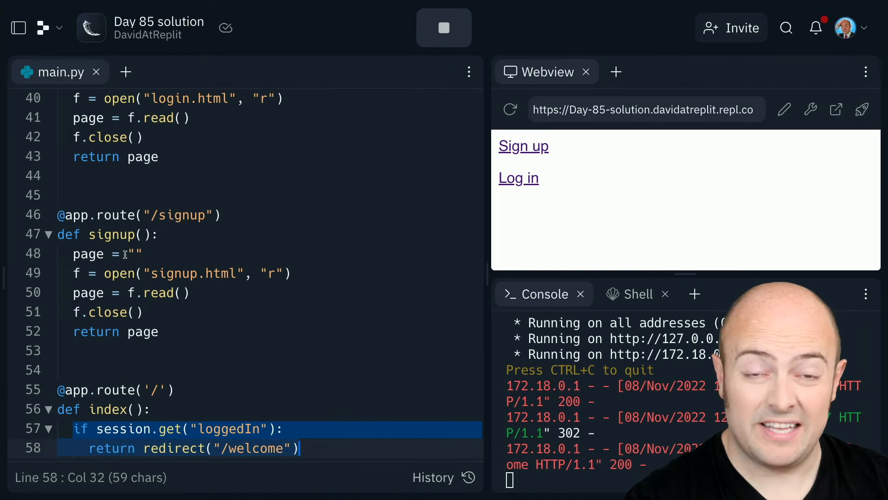
{"action": "scroll", "scroll_direction": "up", "scroll_amount": 3}
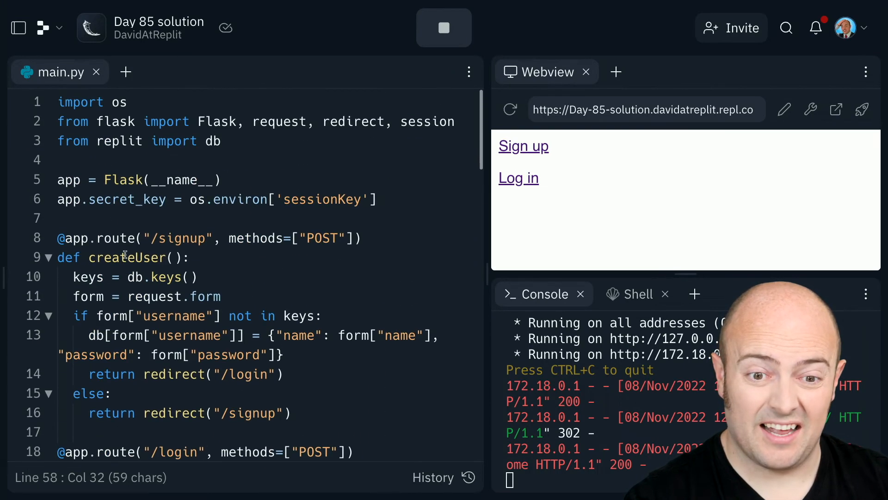
{"action": "type", "text": "def checkLogin"}
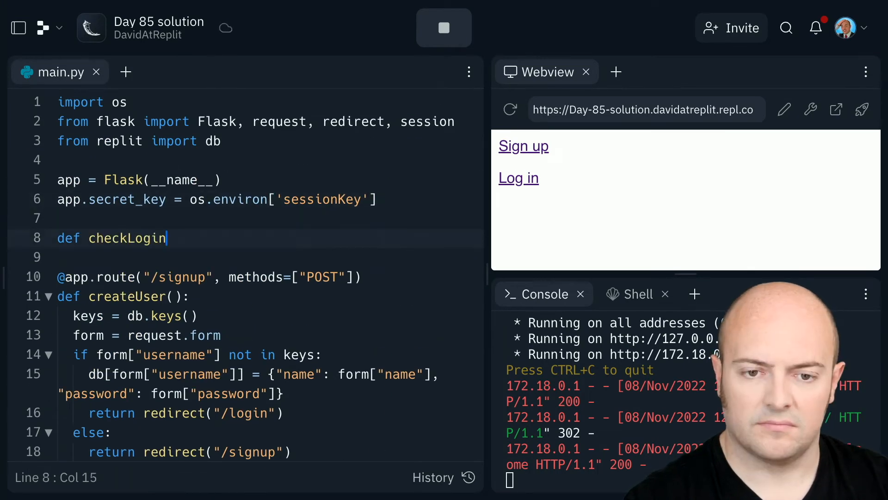
{"action": "scroll", "scroll_direction": "down", "scroll_amount": 3}
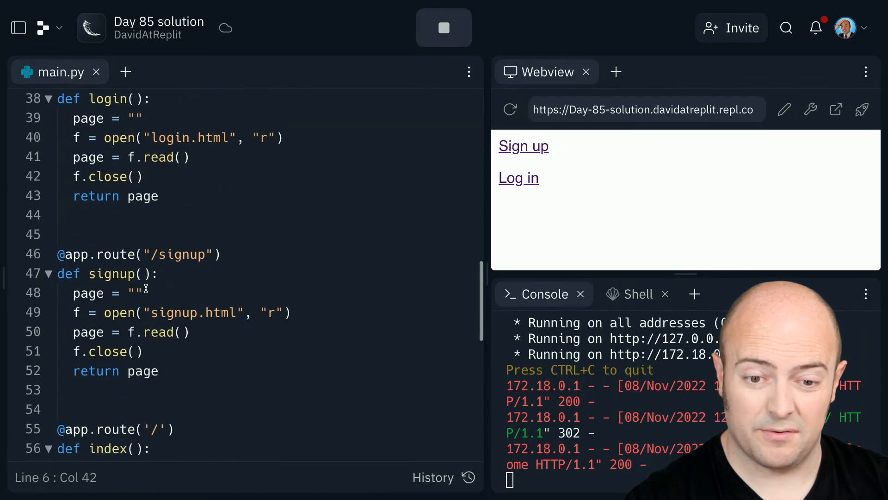
{"action": "left_click", "coordinate": [164, 189]}
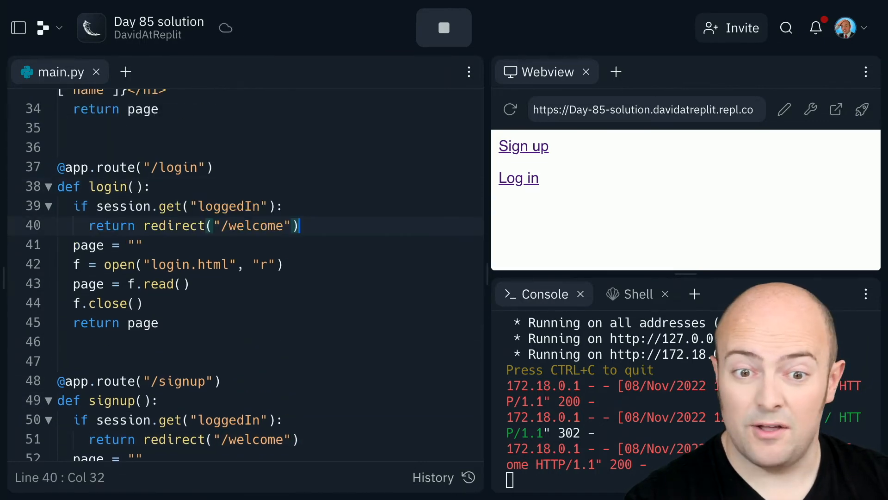
{"action": "scroll", "scroll_direction": "up", "scroll_amount": 3}
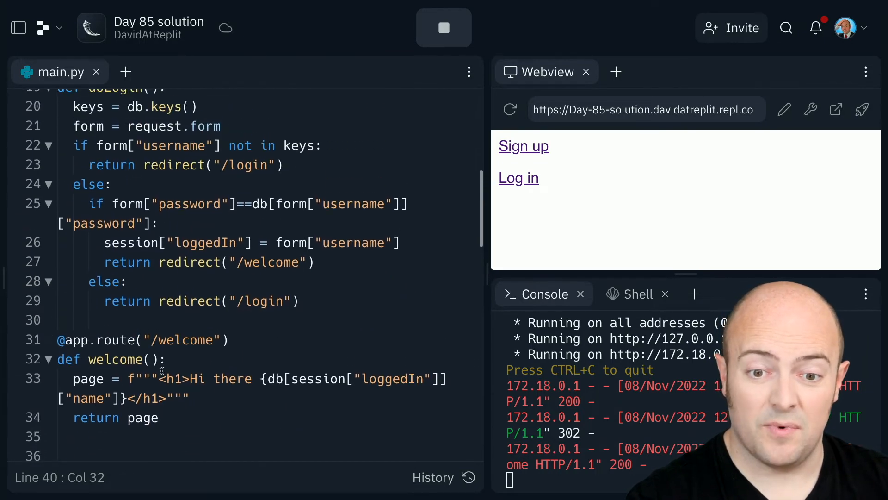
{"action": "scroll", "scroll_direction": "up", "scroll_amount": 3}
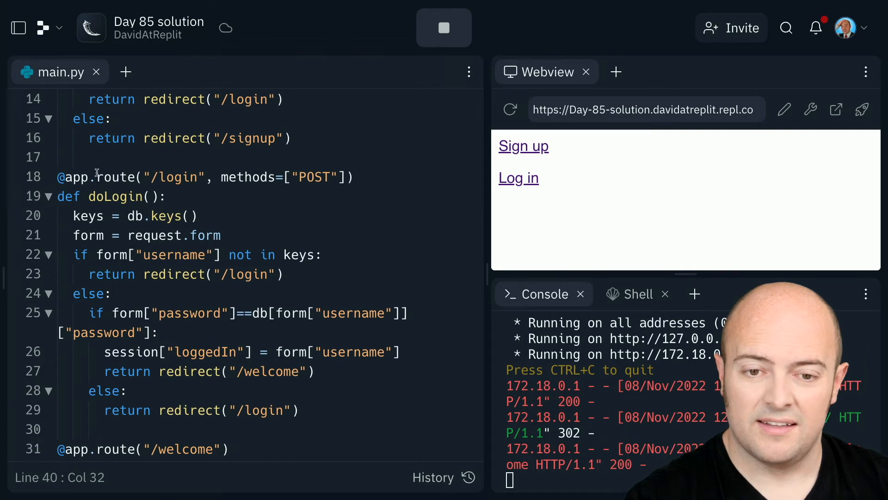
{"action": "left_click", "coordinate": [184, 197]}
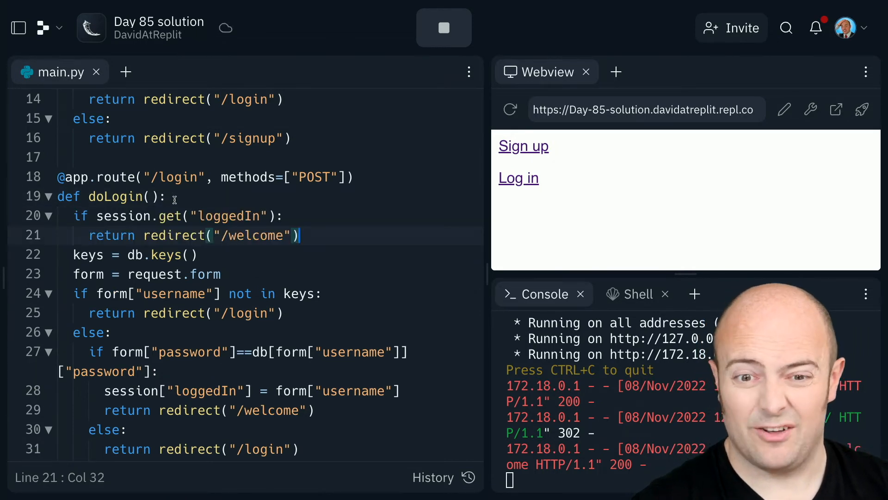
{"action": "scroll", "scroll_direction": "up", "scroll_amount": 3}
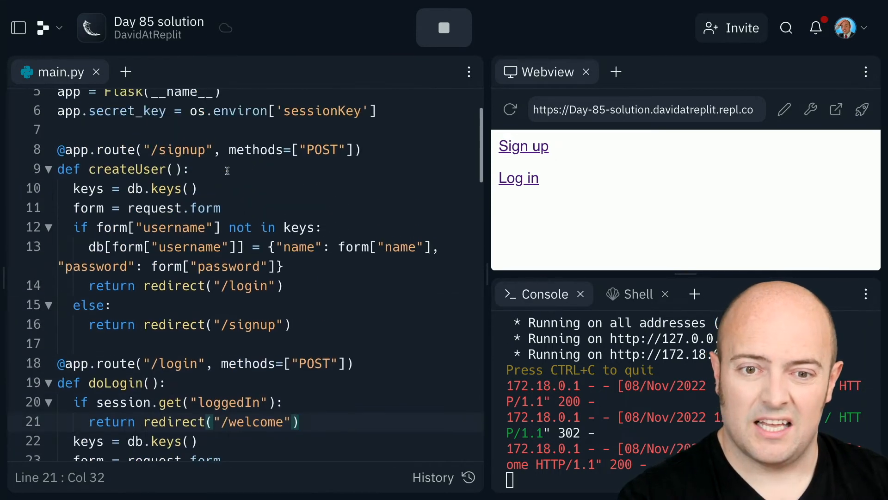
{"action": "scroll", "scroll_direction": "up", "scroll_amount": 3}
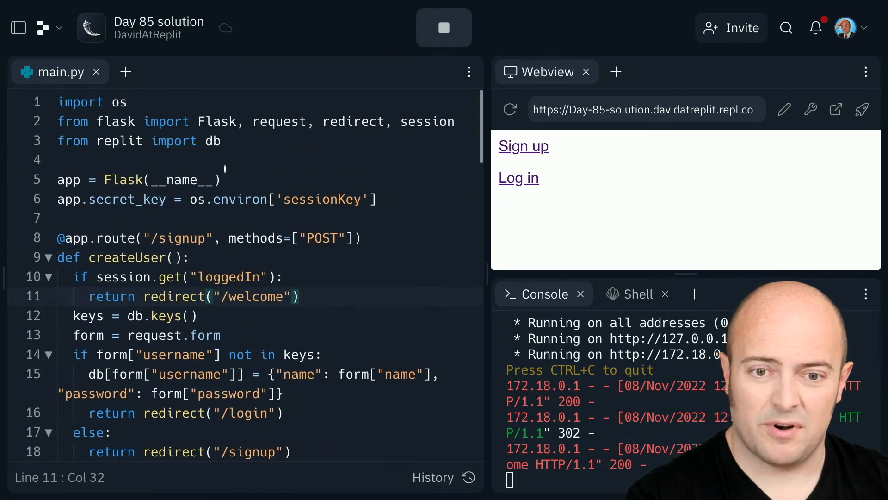
{"action": "left_click", "coordinate": [444, 28]}
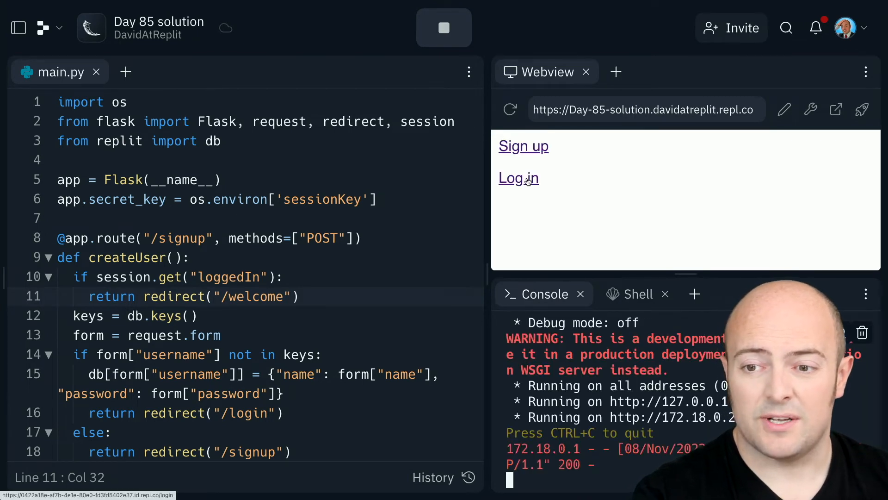
Follow the preview's Log in link to show the username and password form
{"action": "left_click", "coordinate": [517, 178]}
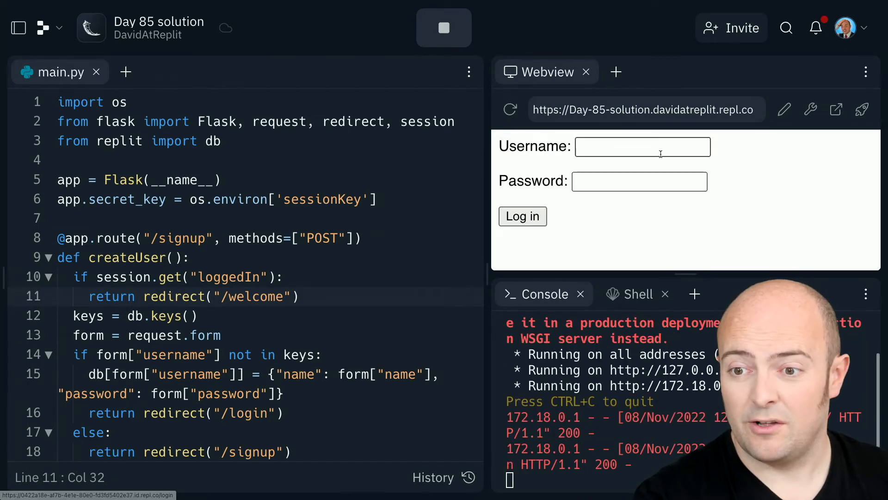
{"action": "scroll", "scroll_direction": "down", "scroll_amount": 3}
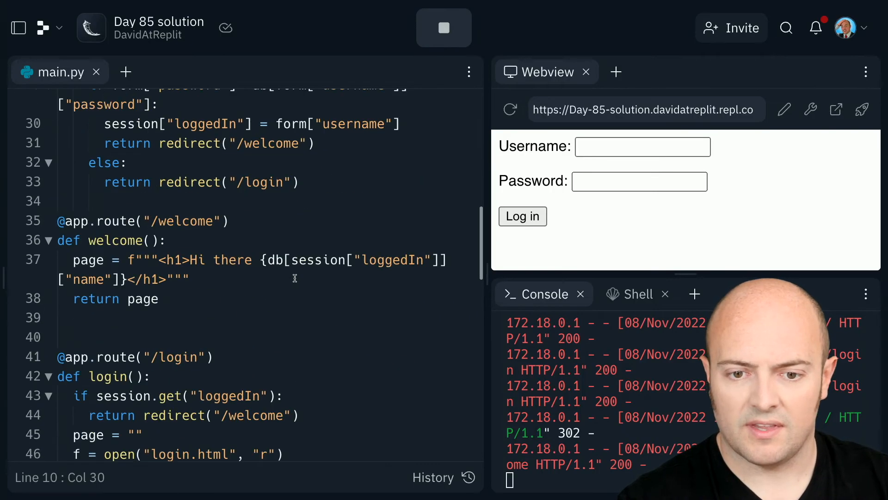
Add a Logout button pointing to /logout below the greeting, then click it
{"action": "key", "text": "Enter"}
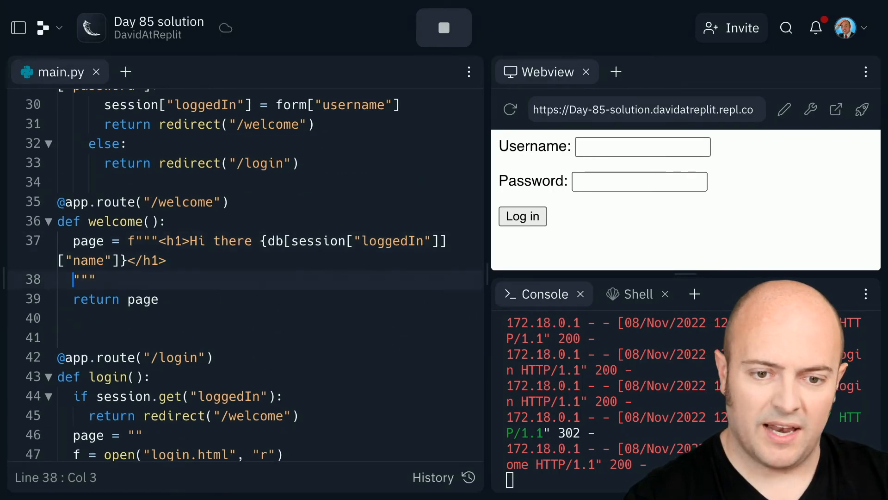
{"action": "type", "text": "<button type"}
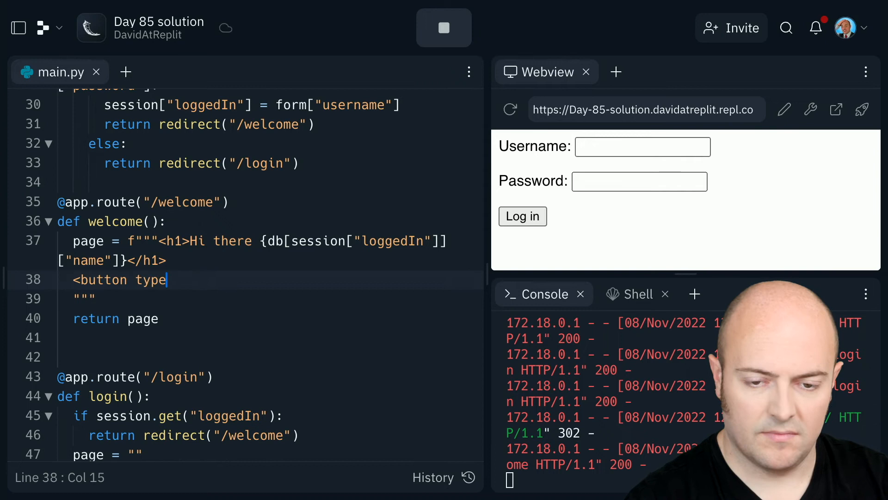
{"action": "type", "text": "=\"button\""}
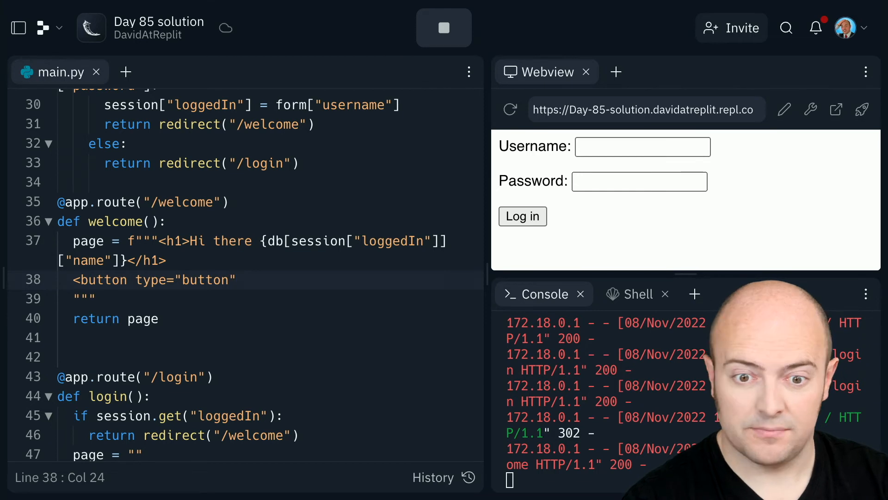
{"action": "type", "text": "onClick=\"location.href='l"}
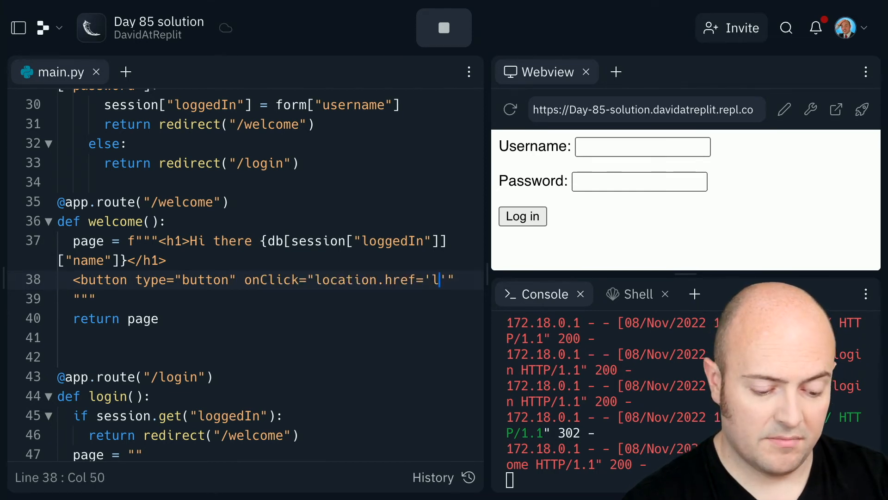
{"action": "type", "text": "ogout"}
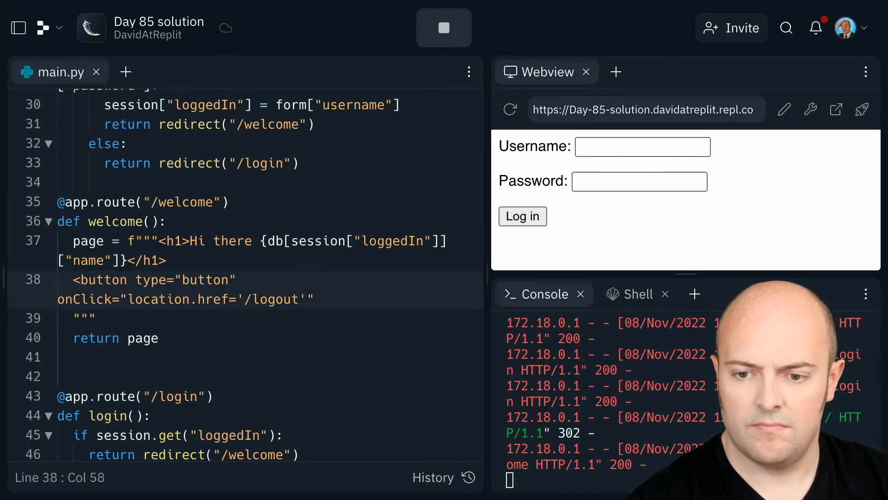
{"action": "type", "text": ">Logout</button>"}
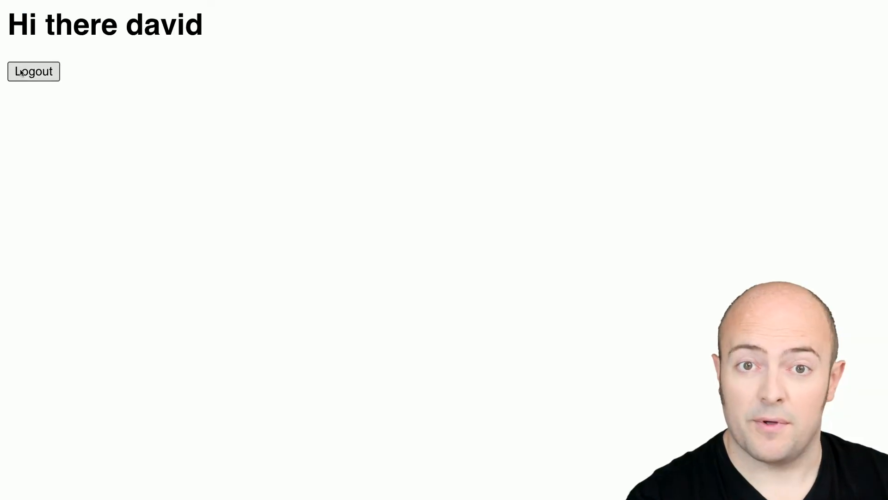
{"action": "left_click", "coordinate": [33, 71]}
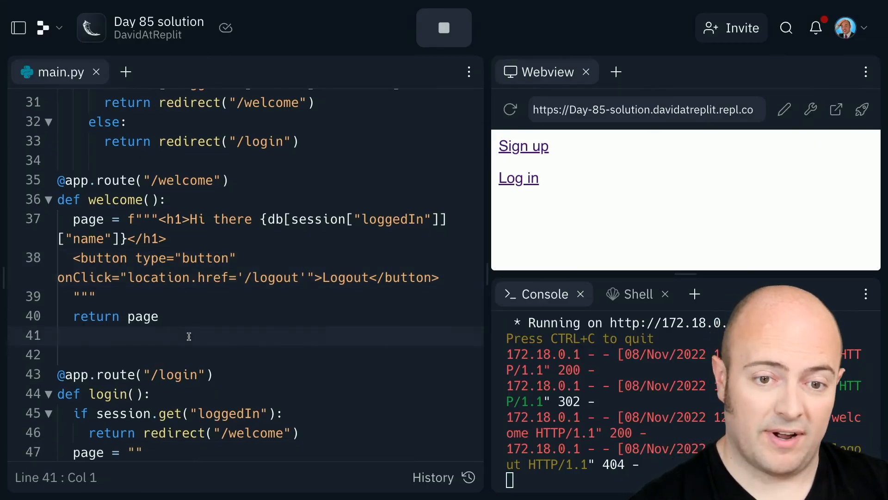
Add a /logout route to main.py that clears the session and redirects home, then test it
{"action": "type", "text": "@app.route(\"/logout\")"}
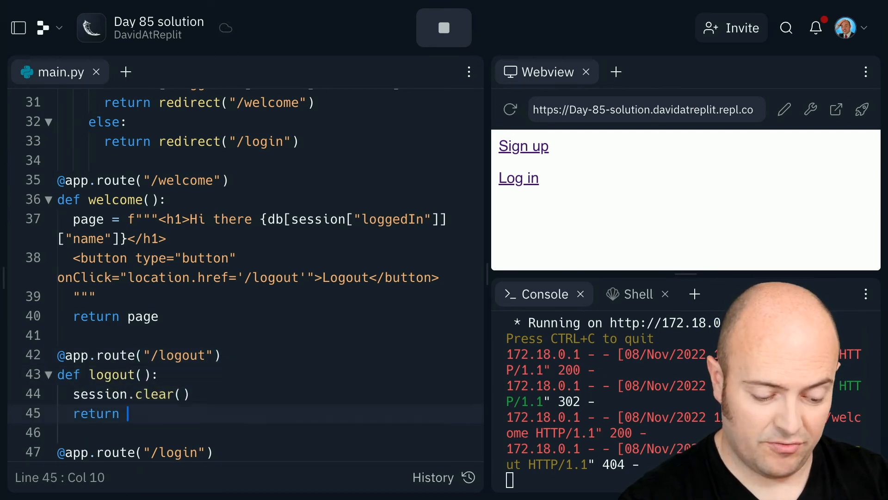
{"action": "left_click", "coordinate": [444, 28]}
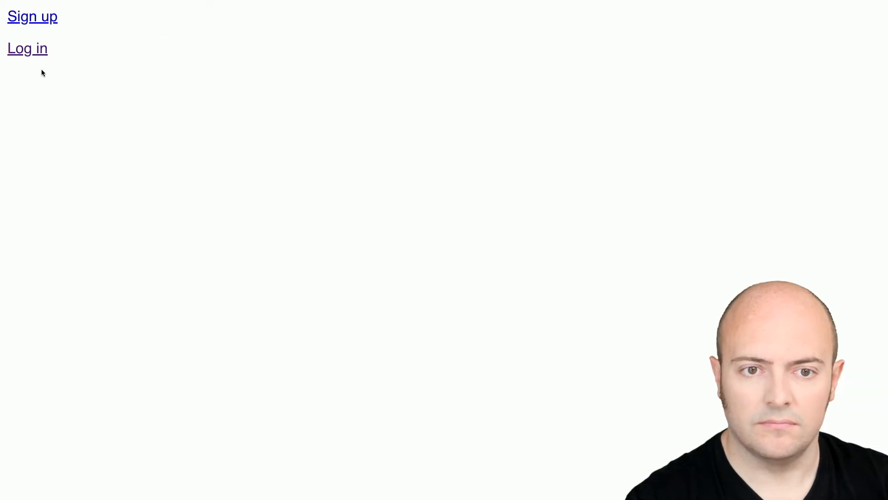
Log back in and view the 'Hi there david' welcome page in its own browser tab
{"action": "left_click", "coordinate": [27, 48]}
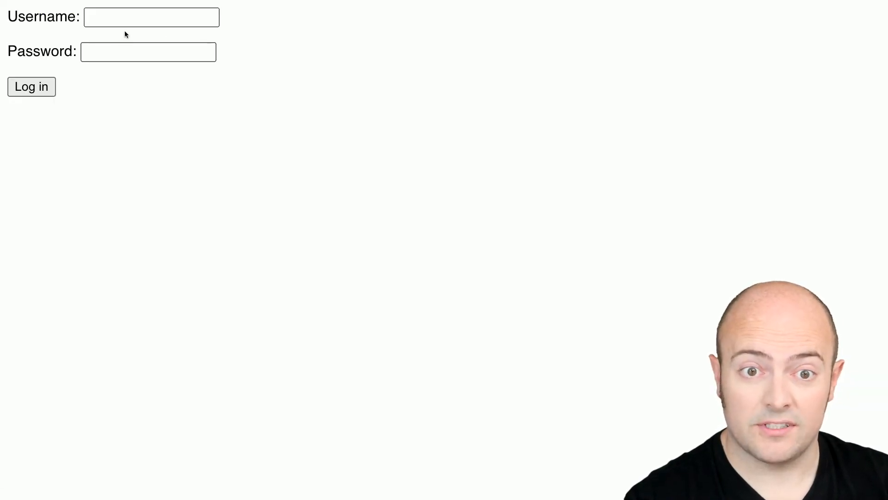
{"action": "left_click", "coordinate": [31, 87]}
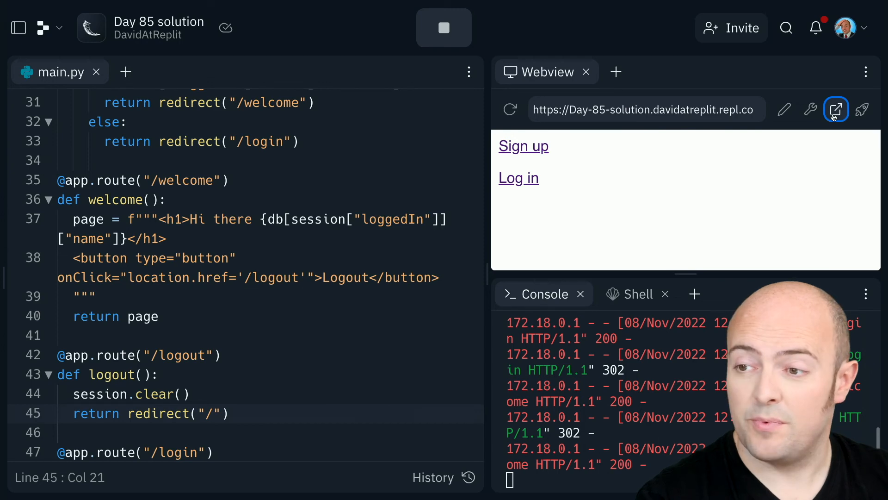
{"action": "left_click", "coordinate": [837, 109]}
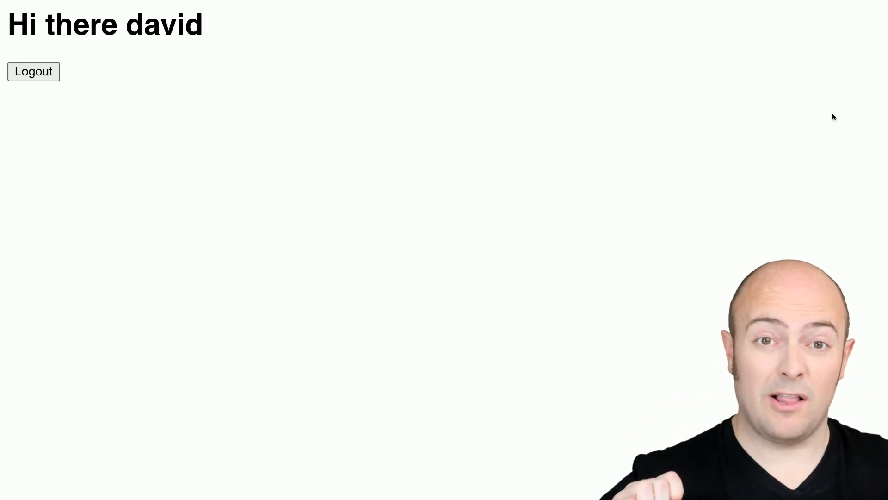